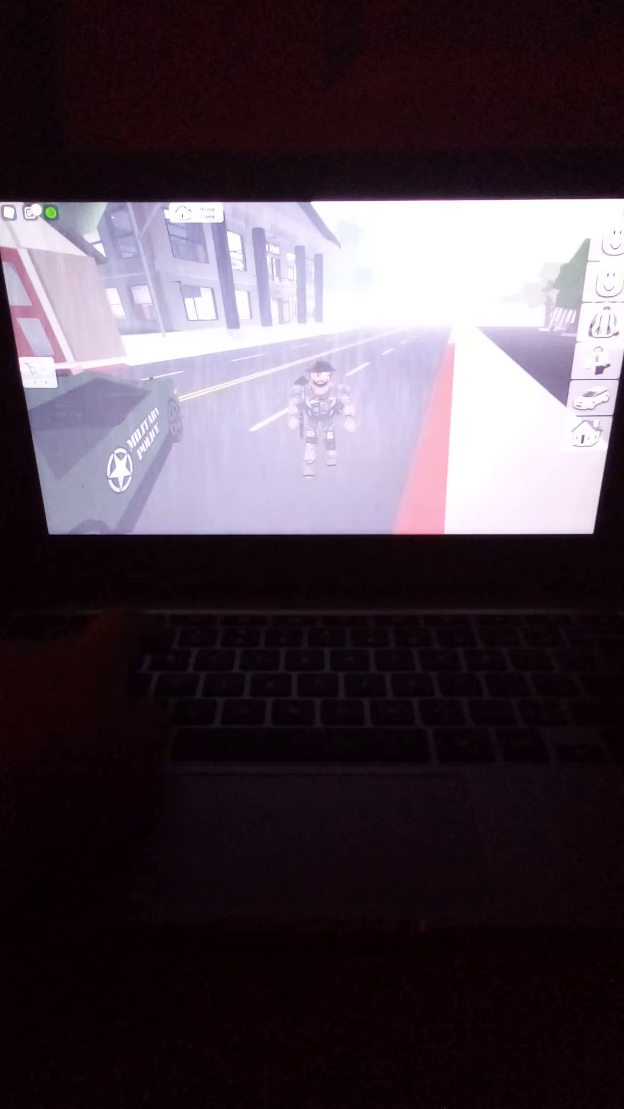
Show the vehicle spawn grid of cars beside the soldier avatar via the right-side toolbar icon.
{"action": "left_click", "coordinate": [590, 418]}
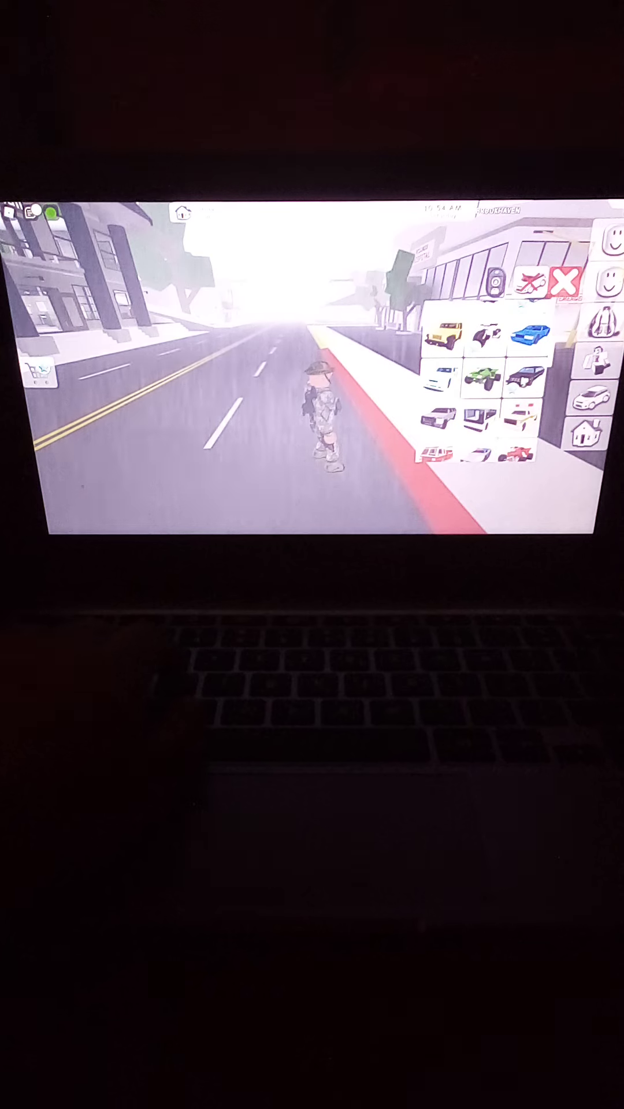